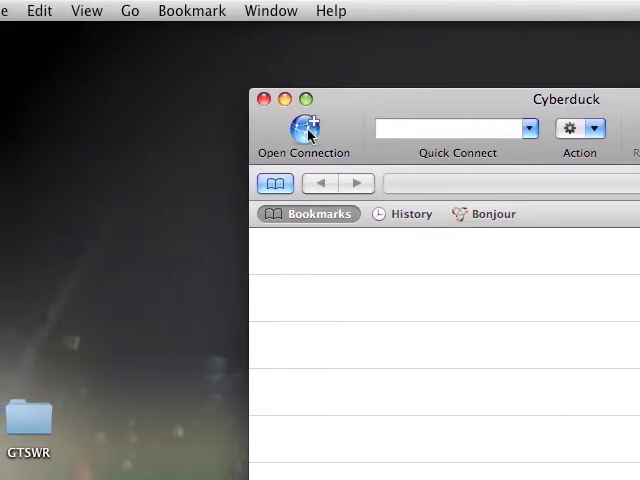
Step: Open a new connection sheet with SFTP as the protocol
click(303, 128)
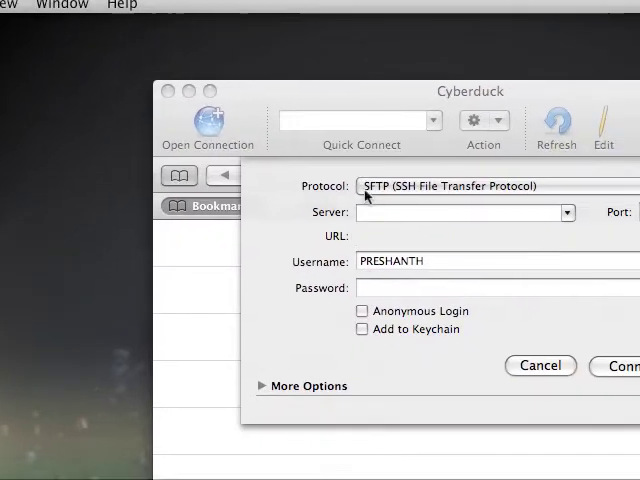
Step: Keep SFTP selected in the Protocol pop-up to connect to 10.0.1.190
click(460, 185)
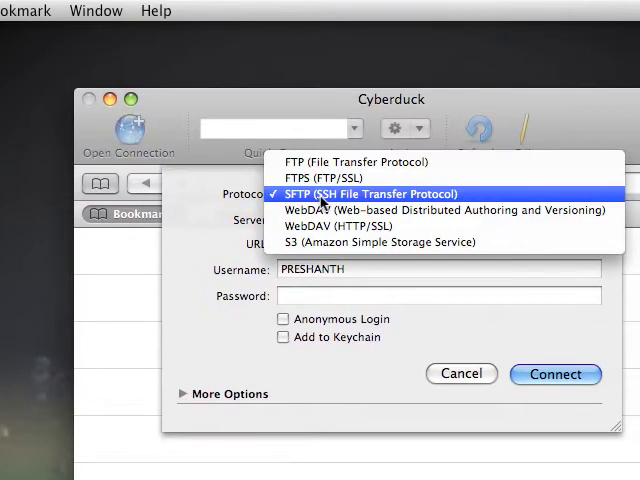
click(375, 193)
text(R)
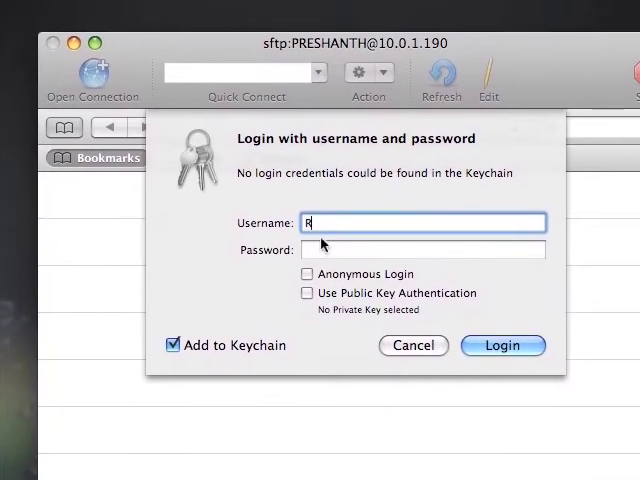
Step: Log in with username root and its password to reach /private/var/root
text(OOT)
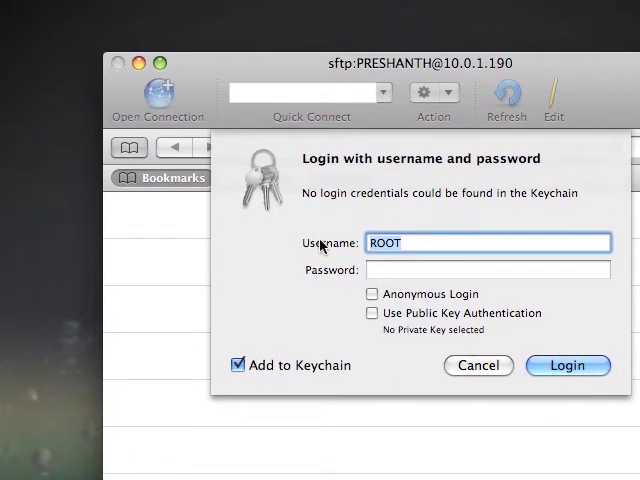
click(487, 242)
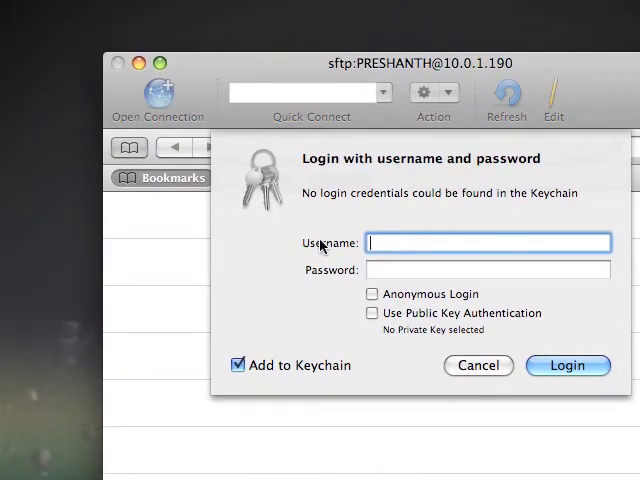
text(root)
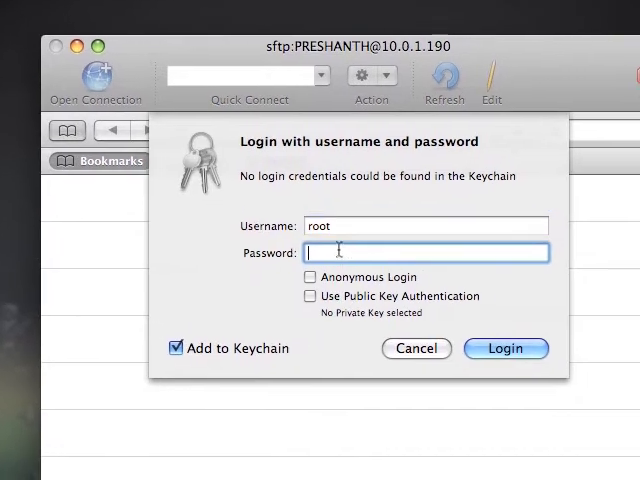
text(••)
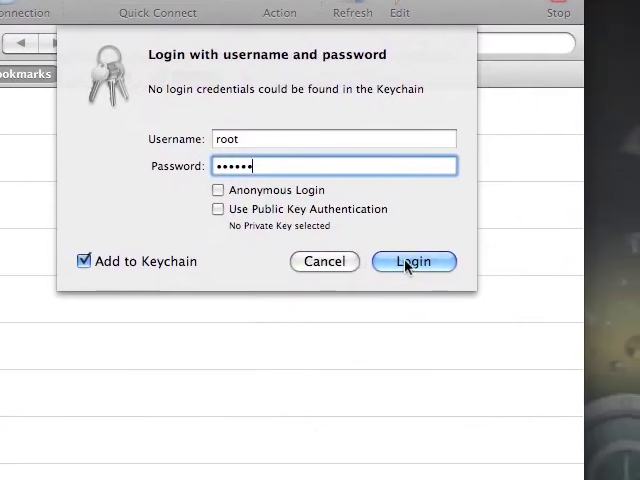
click(413, 261)
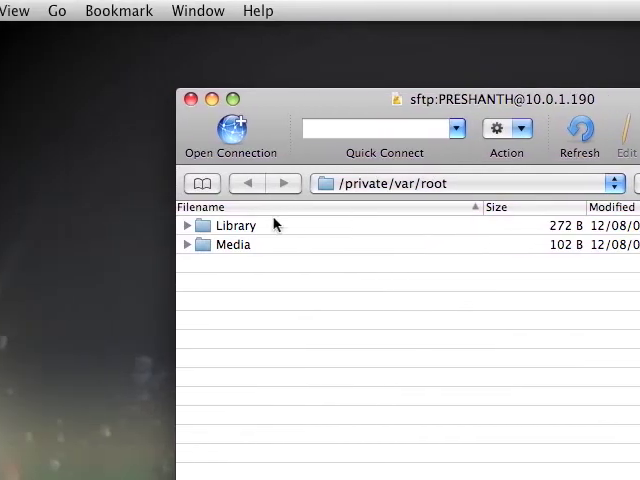
double_click(235, 225)
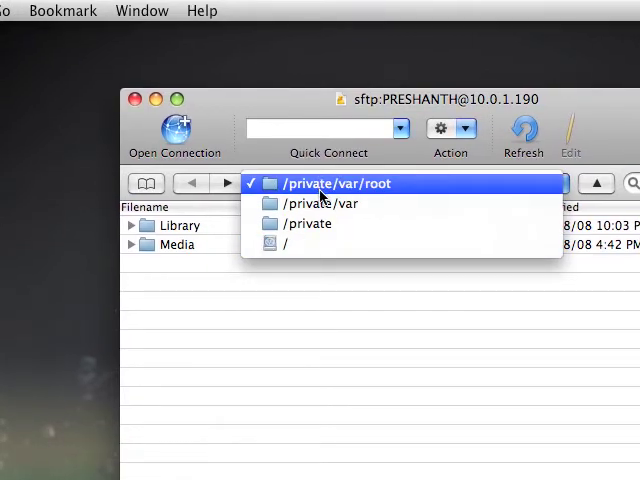
click(286, 242)
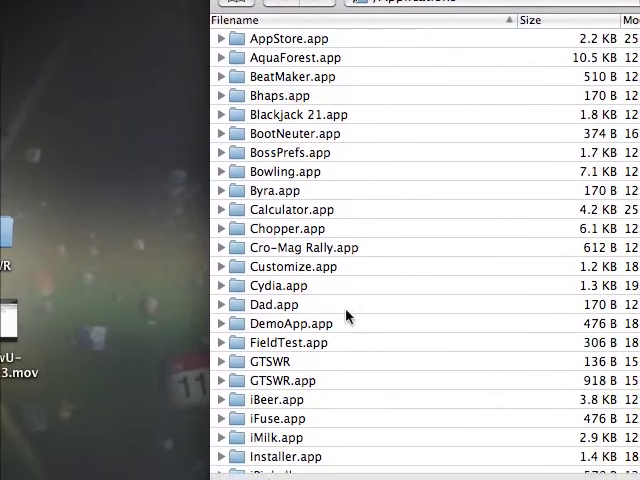
scroll(down, 3)
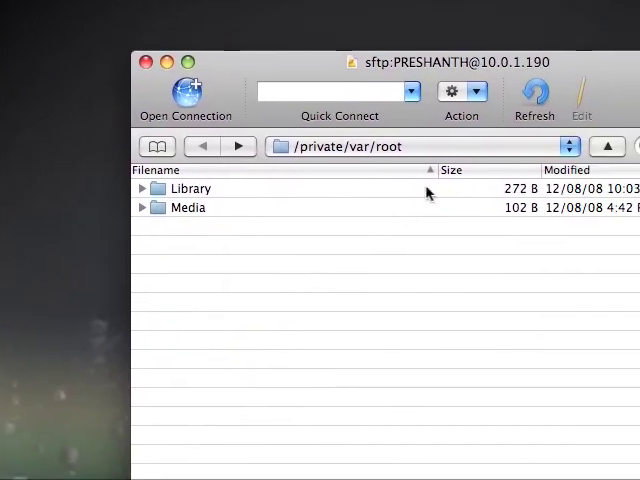
Step: Browse /private/var/mobile and its Applications folder, then return up to /private/var
click(420, 147)
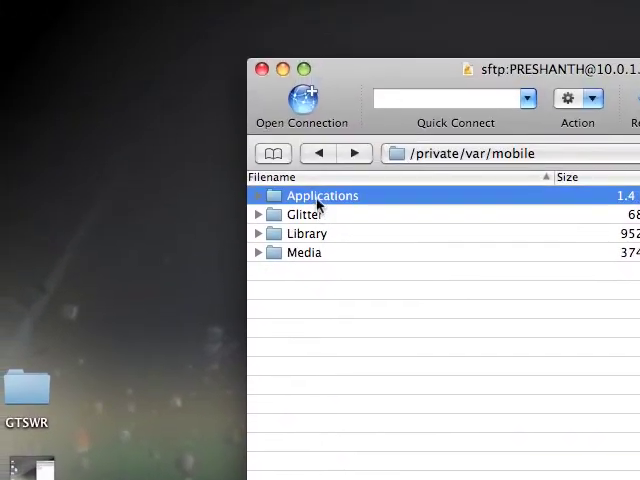
double_click(322, 195)
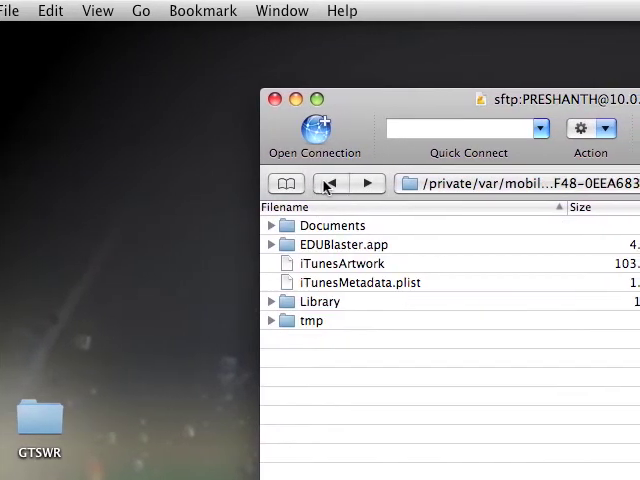
click(320, 183)
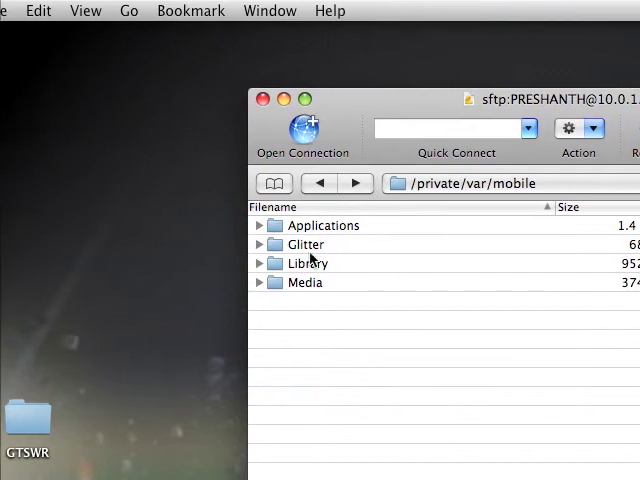
click(320, 183)
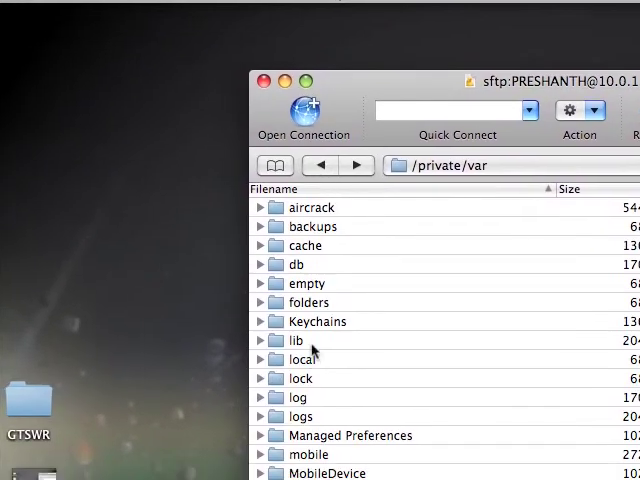